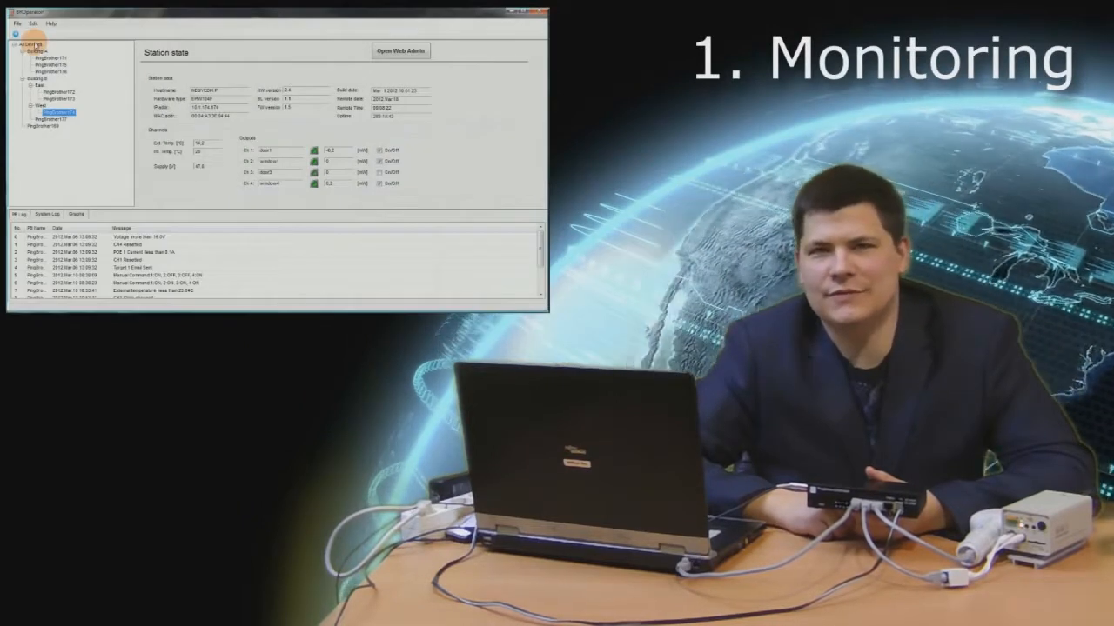
Select the root node of the station tree to show the all-stations parameter overview.
{"action": "left_click", "coordinate": [26, 44]}
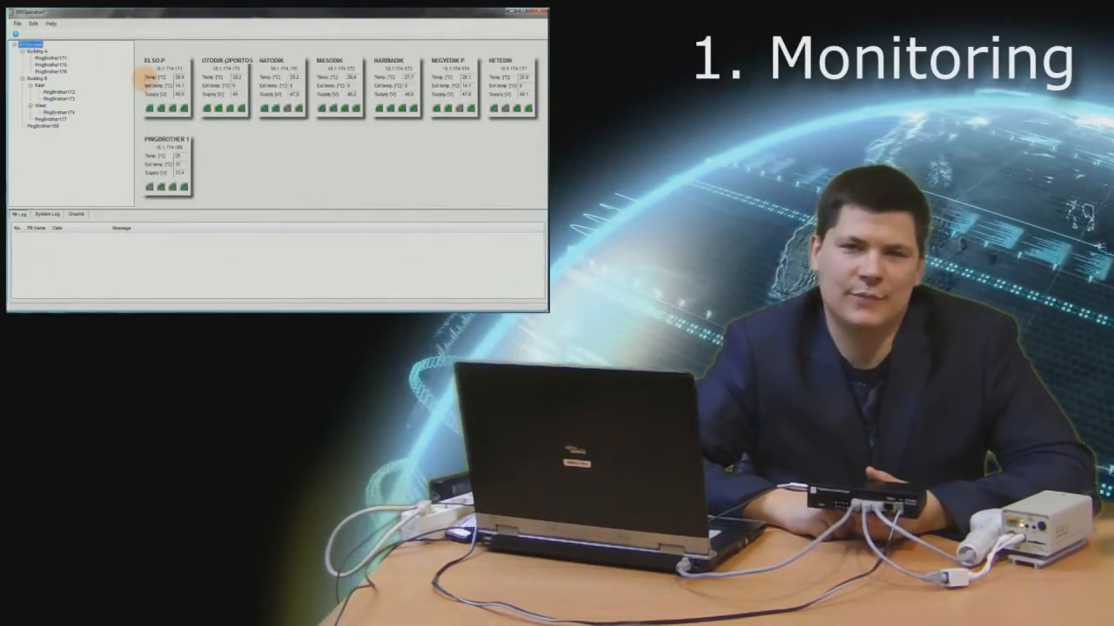